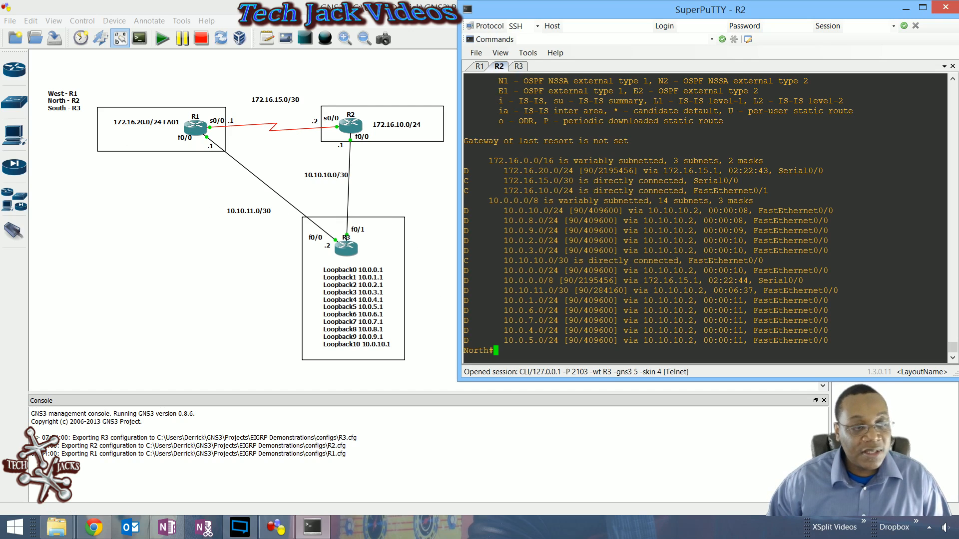
Switch to the R3 (South) router console
left_click(517, 66)
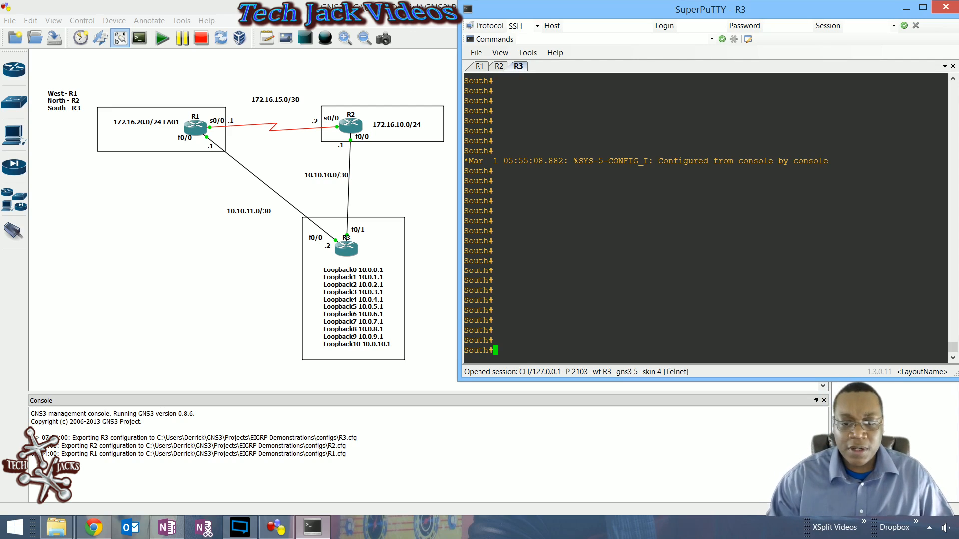
Enter interface fa0/1 configuration on R3 and start the ip summary-address eigrp 2 command
type("conf t")
type("int")
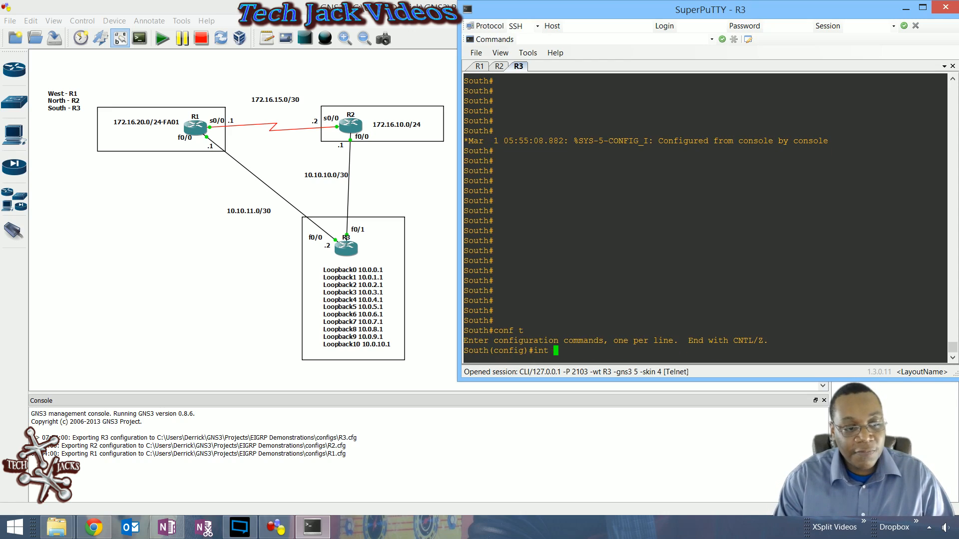
type("fa0/1")
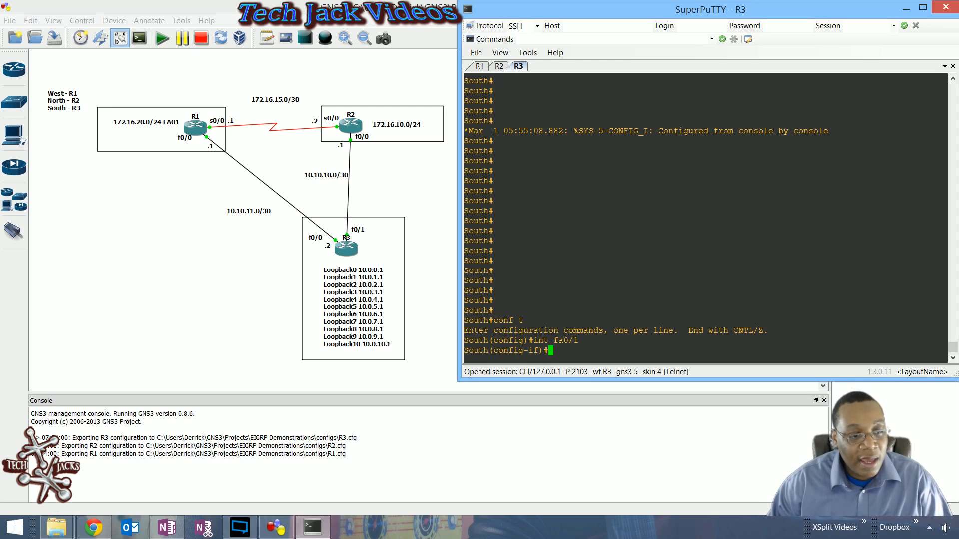
type("ip")
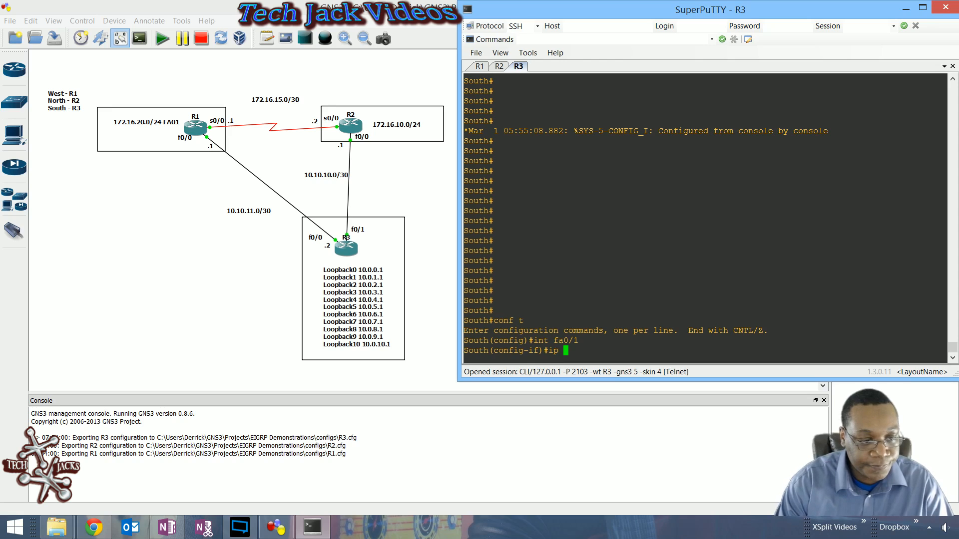
type("summary-address")
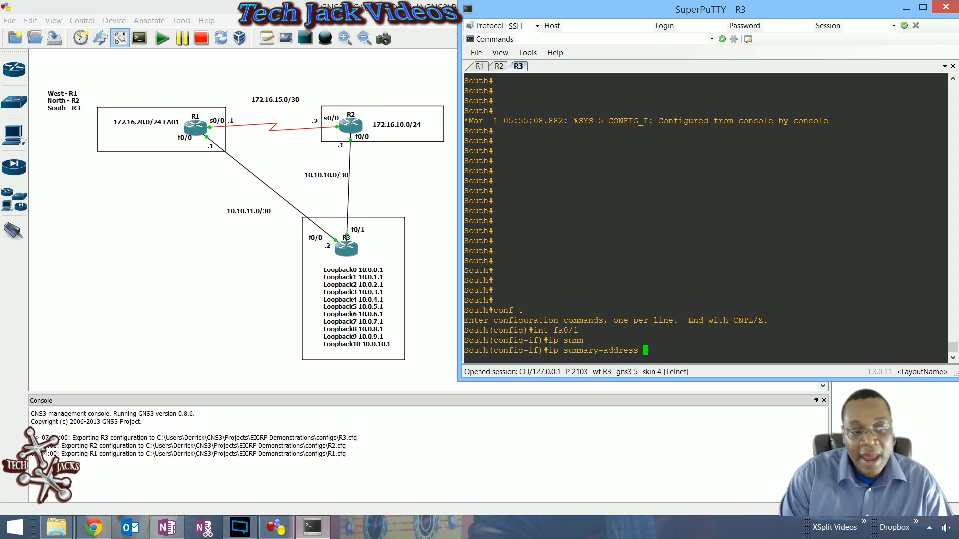
type("ei")
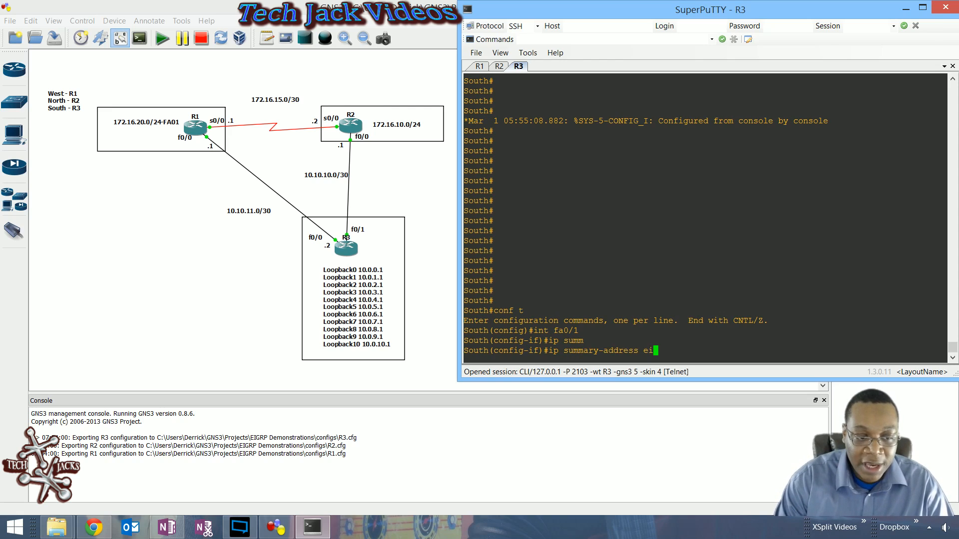
type("eigrp 2 ?")
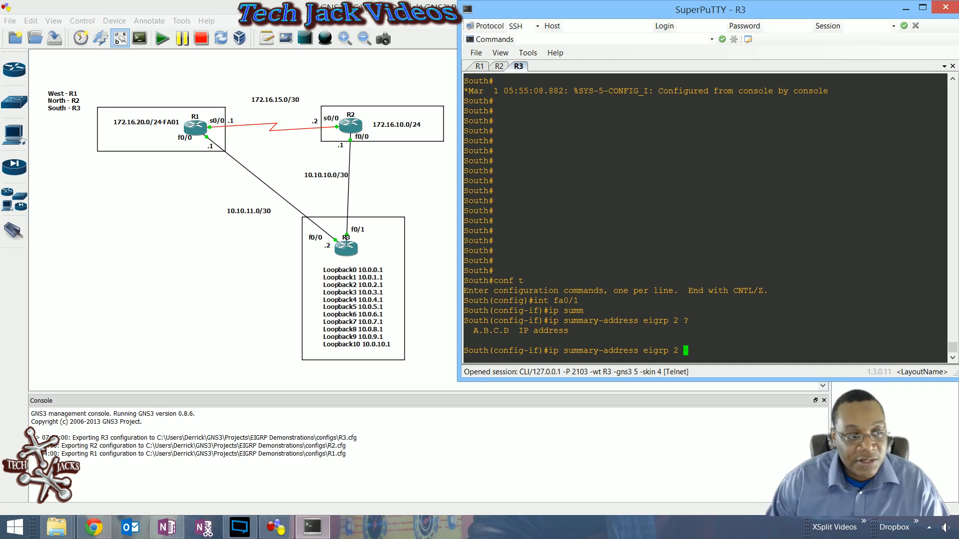
Complete the summary as 10.0.0.0 mask 255.255.240.0 and apply it
type("10.0.")
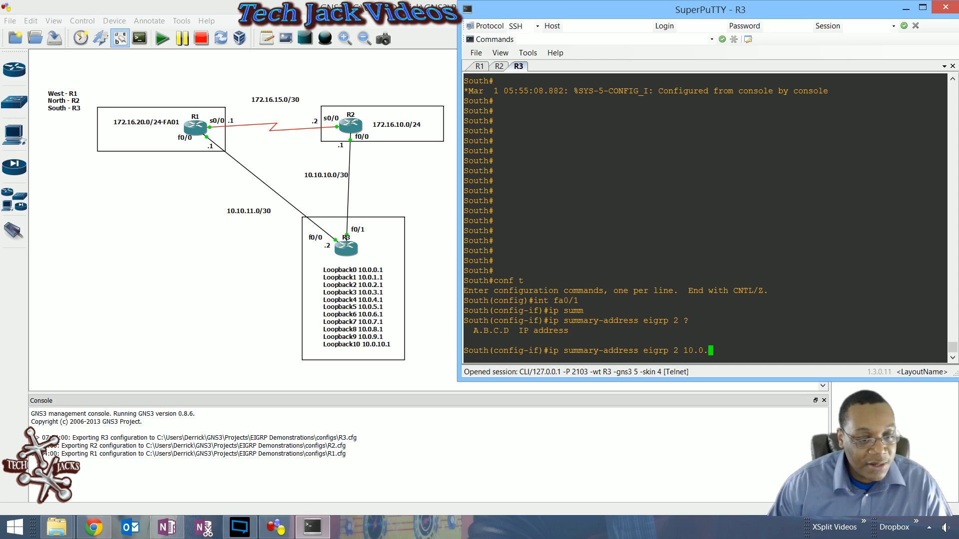
type(".0.0.0")
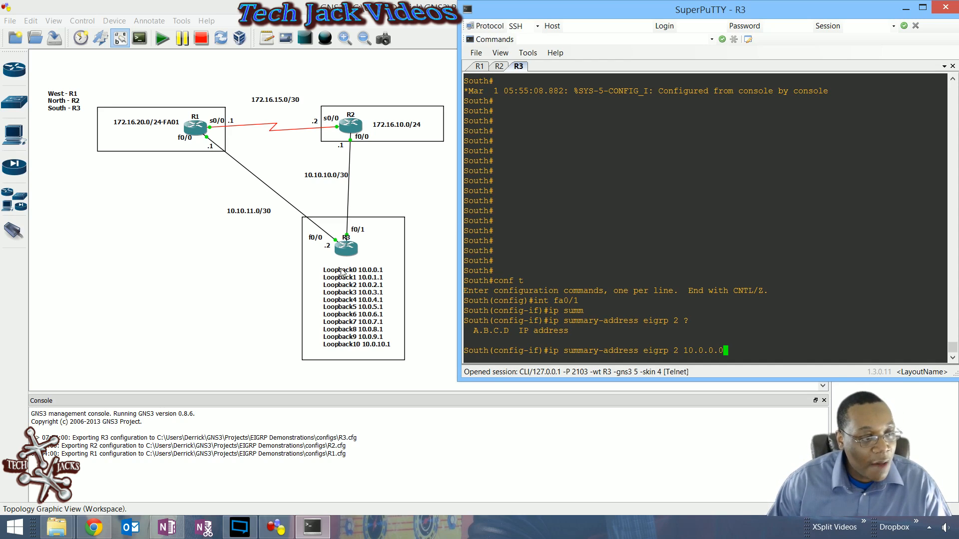
mouse_move(767, 389)
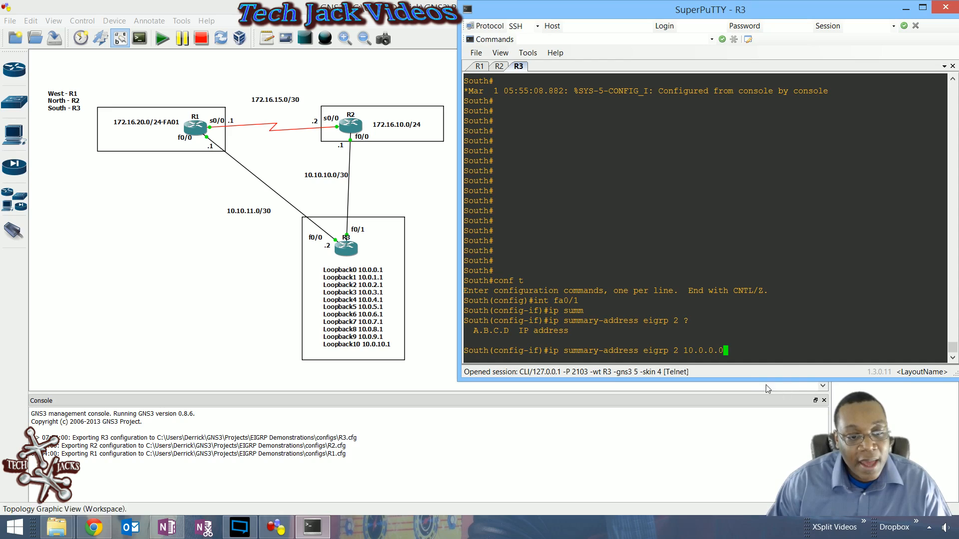
mouse_move(411, 276)
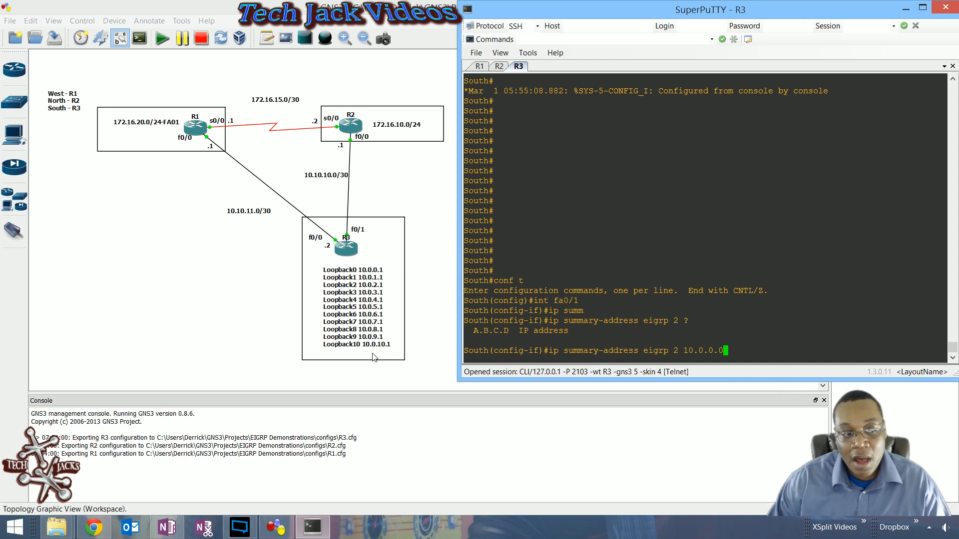
mouse_move(380, 277)
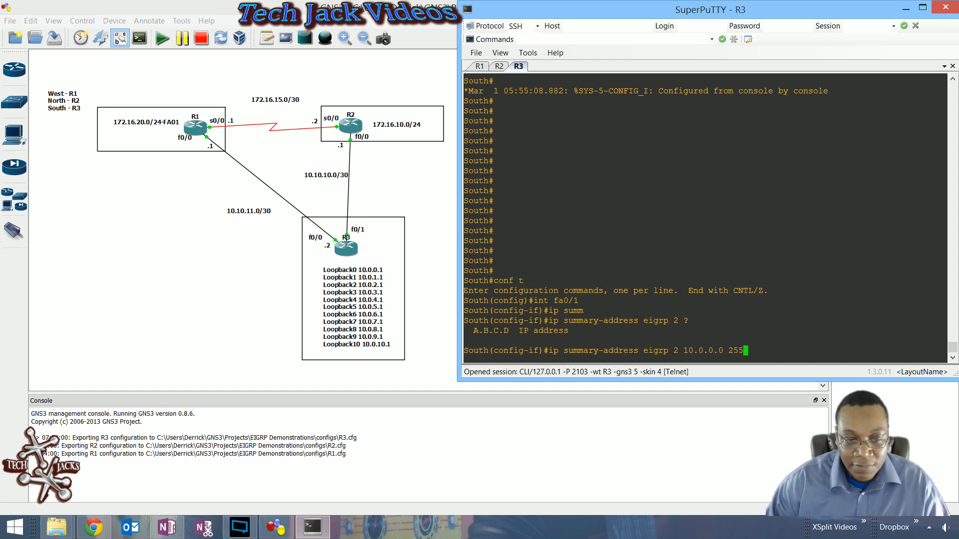
type("255.4")
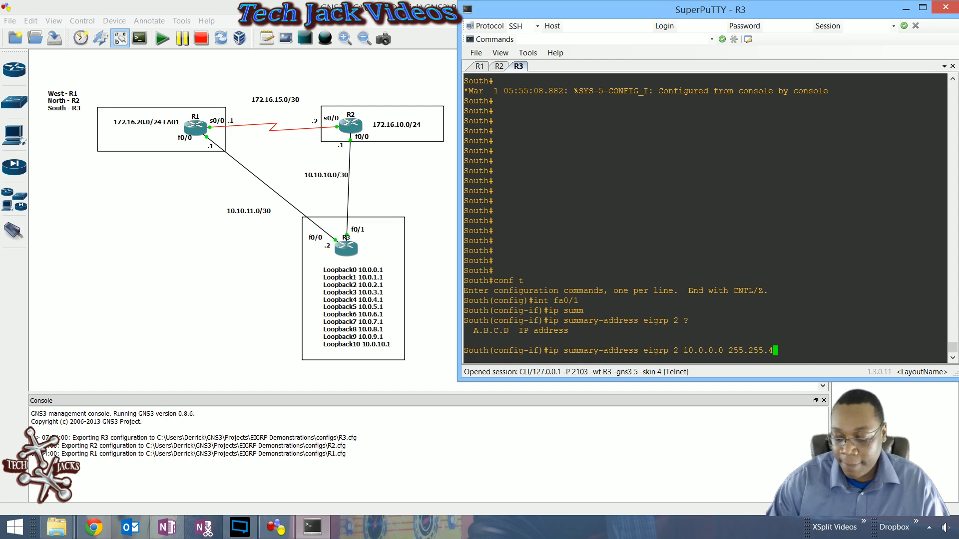
type("40.0")
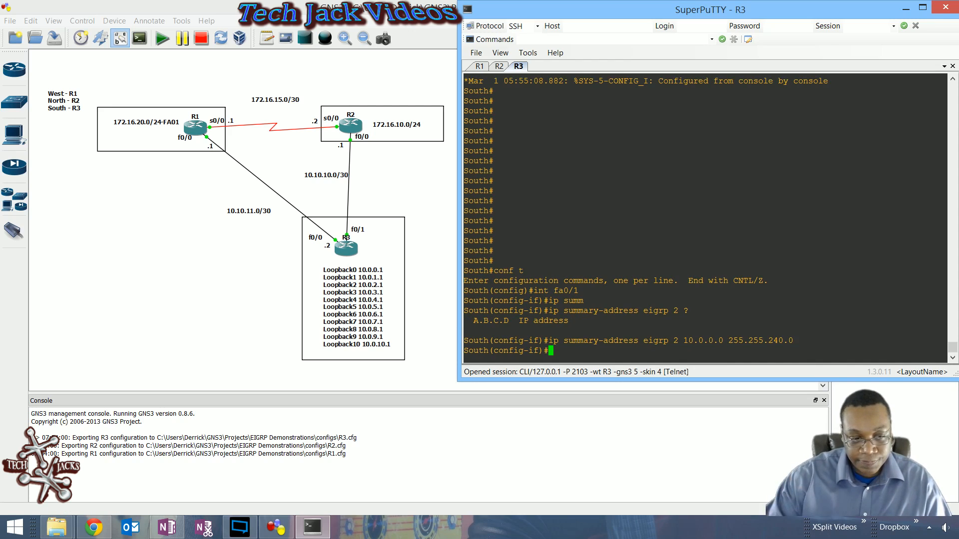
key("enter")
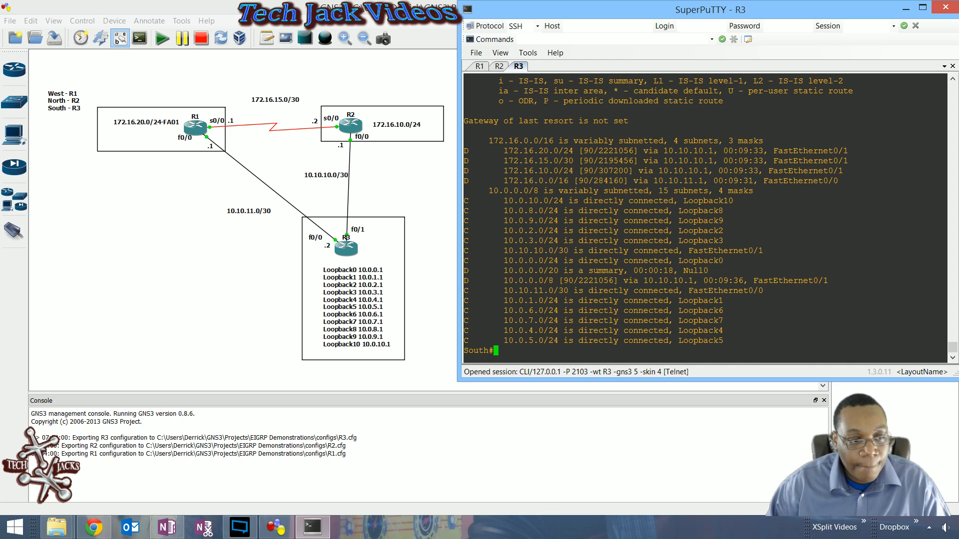
Highlight R3's 10.0.0.0/20 summary route to Null0, then move to the R2 console
double_click(521, 271)
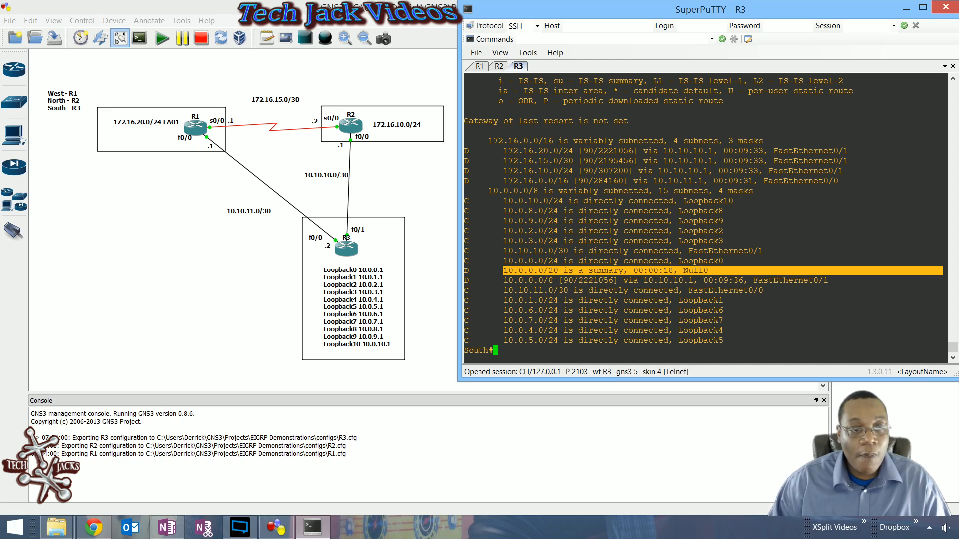
left_click(498, 66)
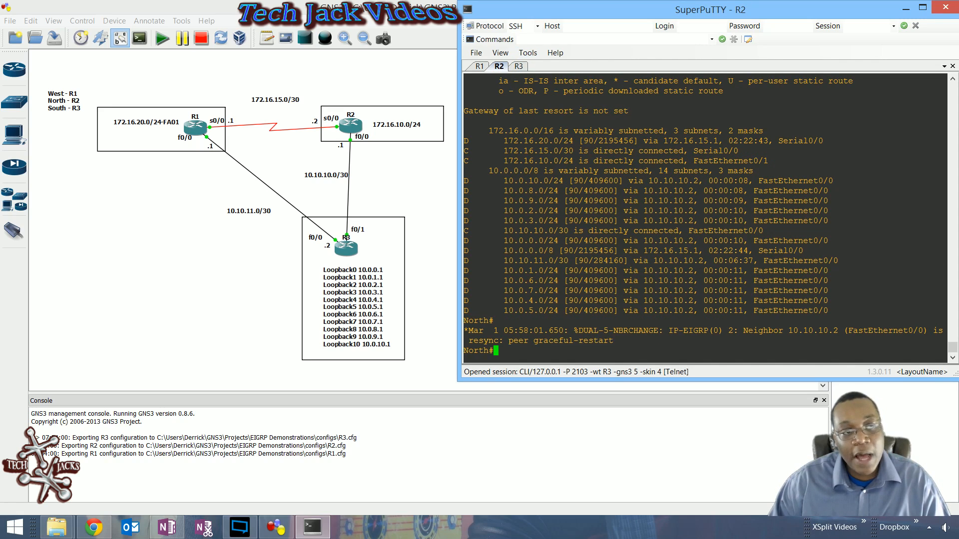
Show R2's routing table and ping 10.0.1.1, 10.0.7.1, 10.0.10.1 and 10.0.11.1
type("show ip route")
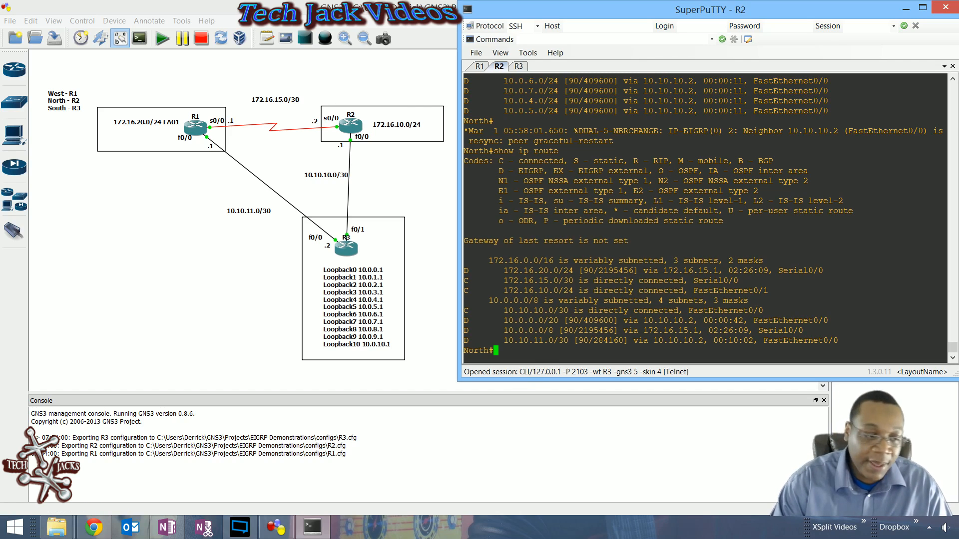
type("ping 10.0.1.")
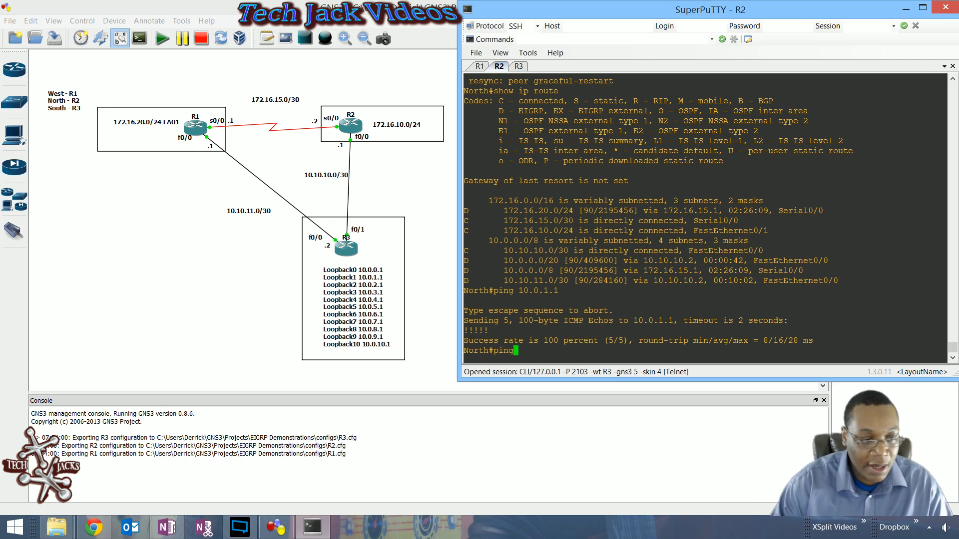
type("10.0.11")
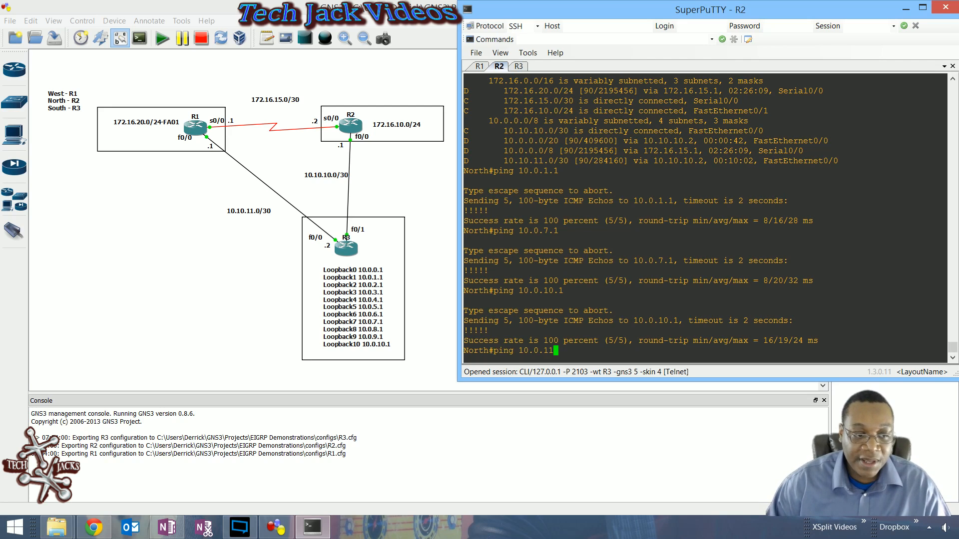
key("enter")
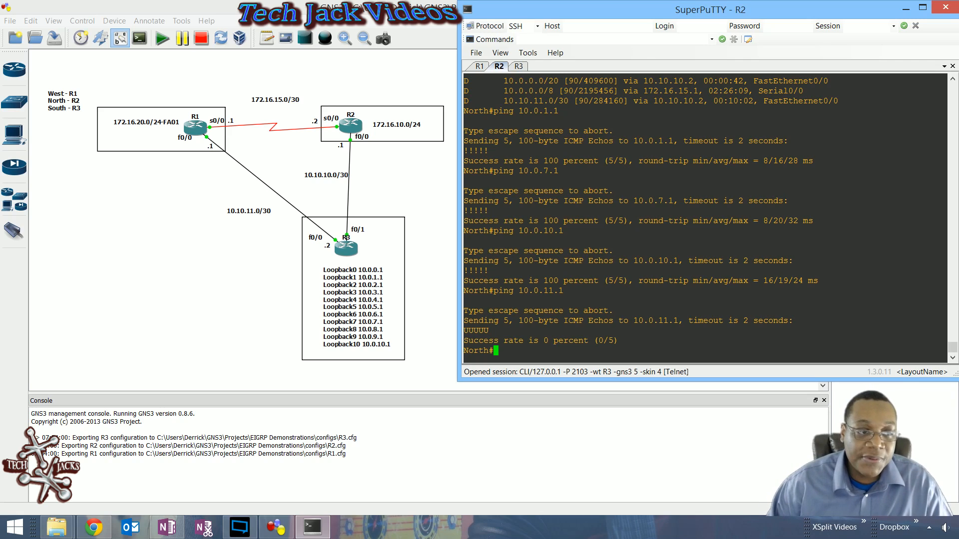
On R1, show the routing table and scroll to the 10.0.0.0/20 summary via Serial0/0
left_click(481, 66)
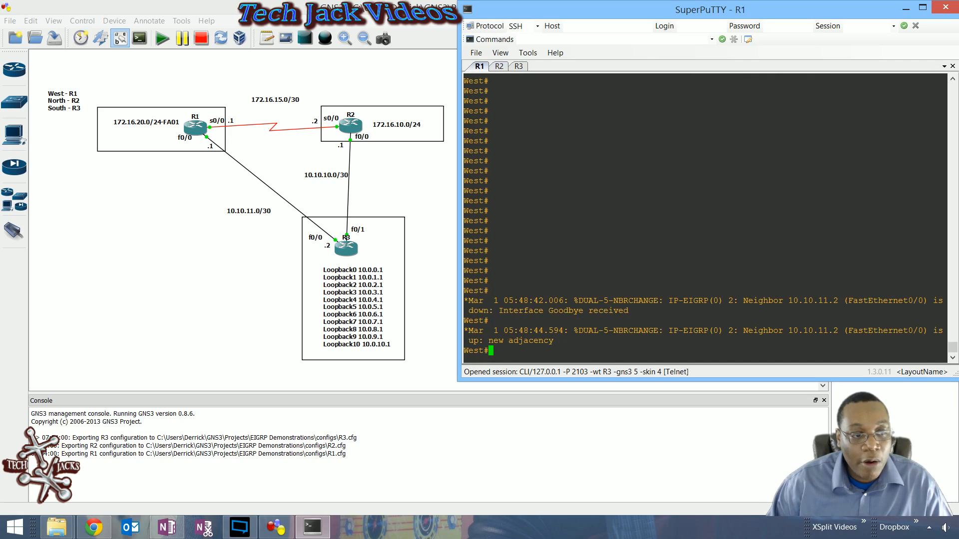
type("show ip route")
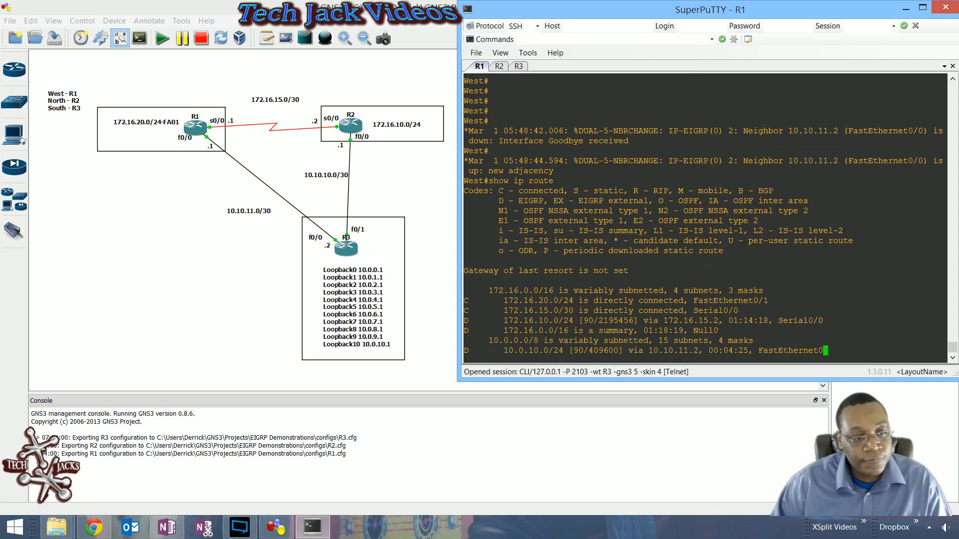
scroll("down", 3)
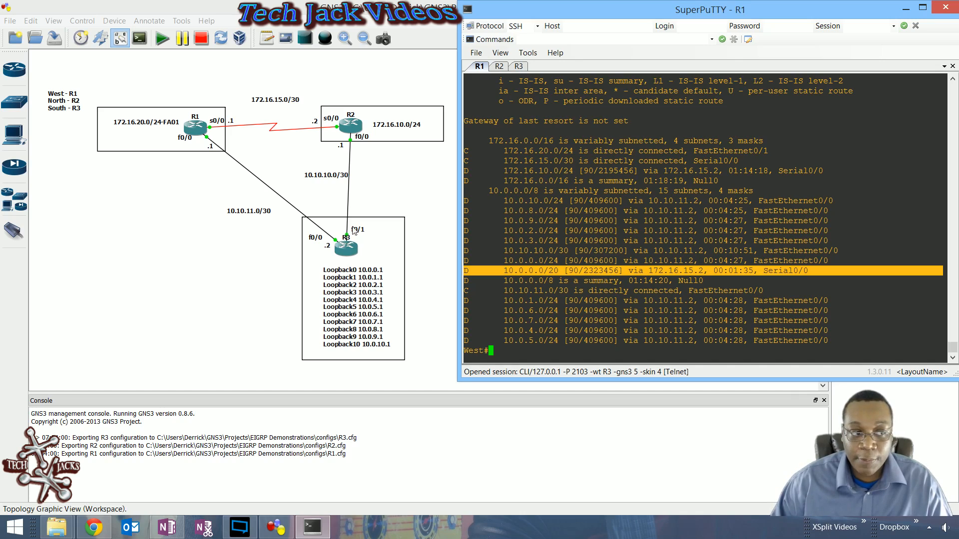
mouse_move(346, 168)
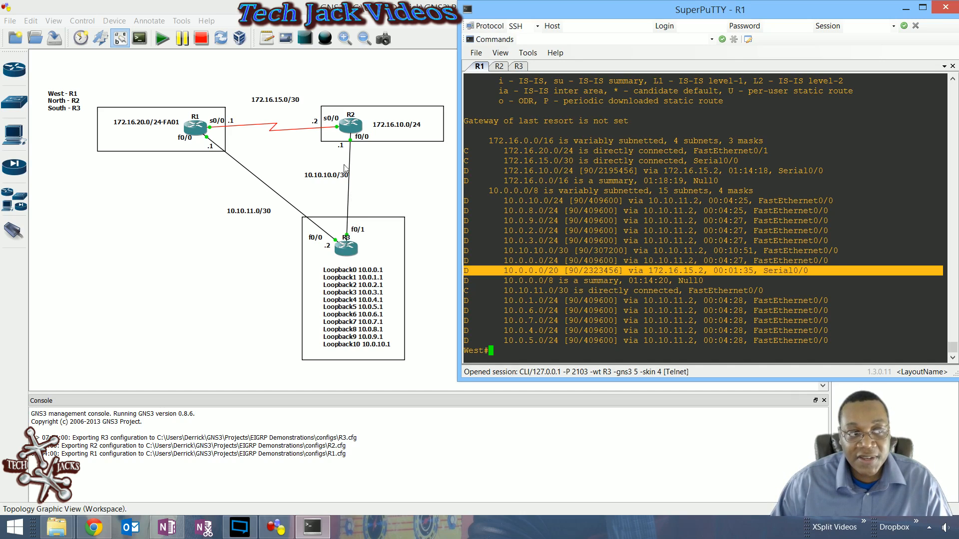
mouse_move(360, 220)
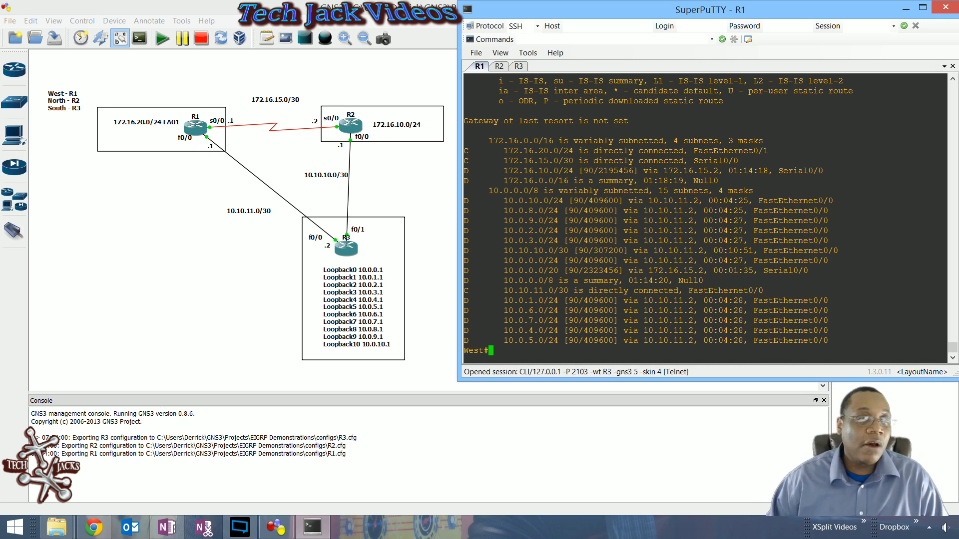
Return to R3's routing table, briefly revisiting R2's ping results on the way
left_click(517, 65)
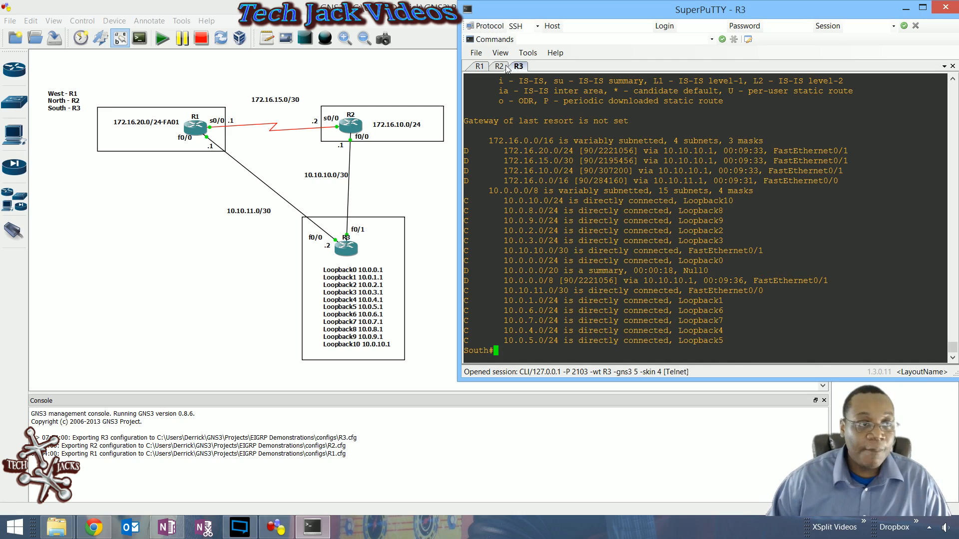
left_click(499, 66)
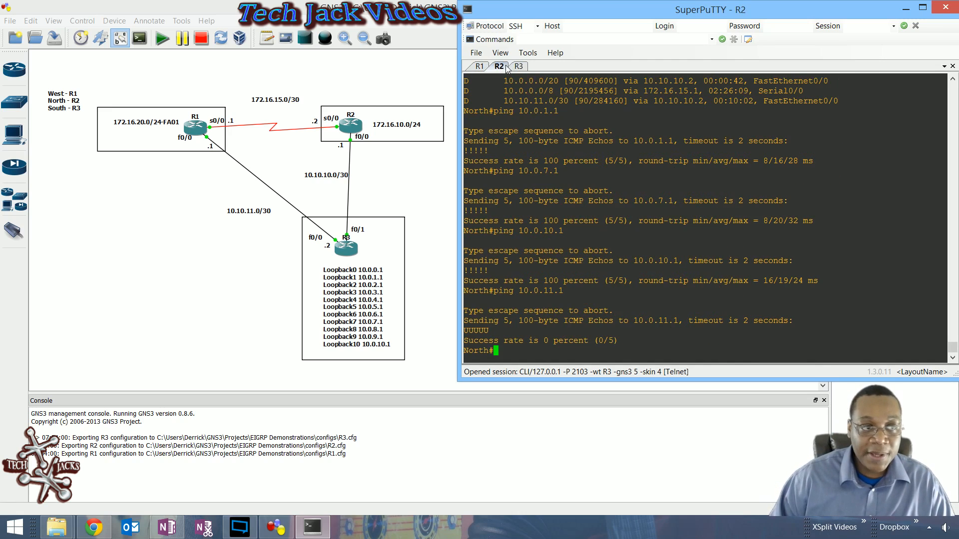
left_click(519, 66)
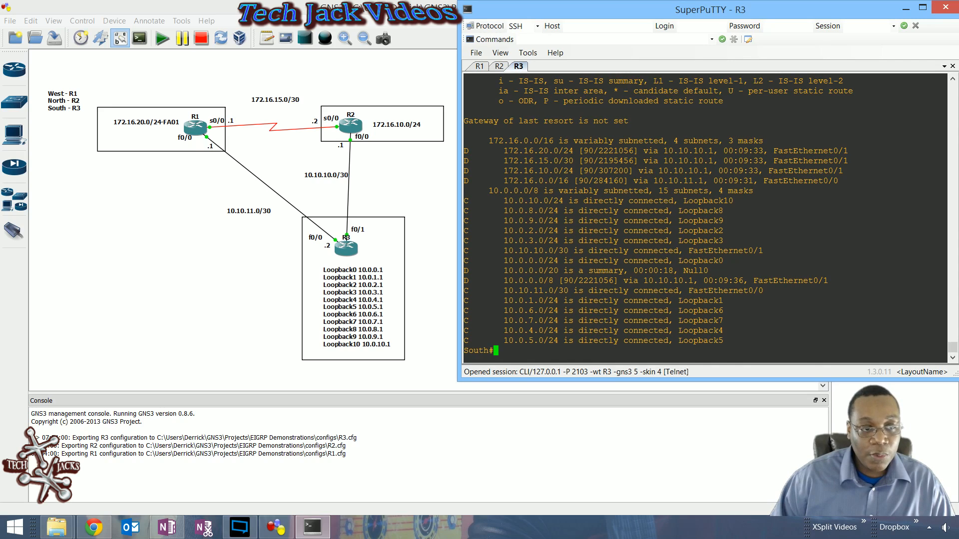